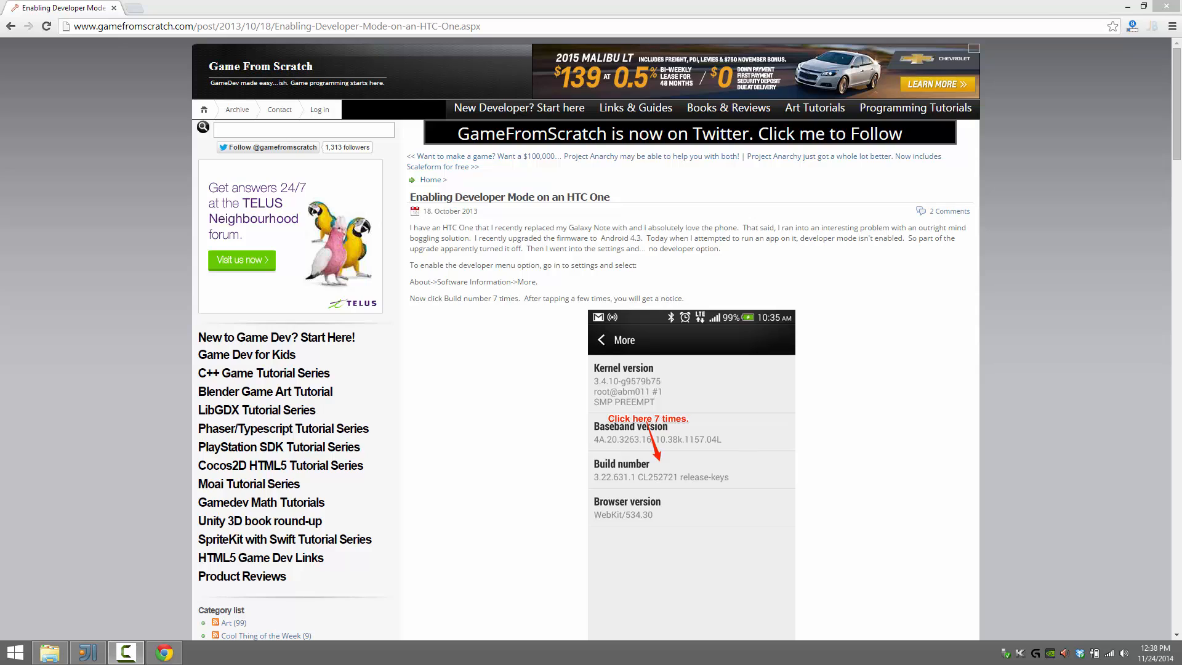
mouse_move(276, 325)
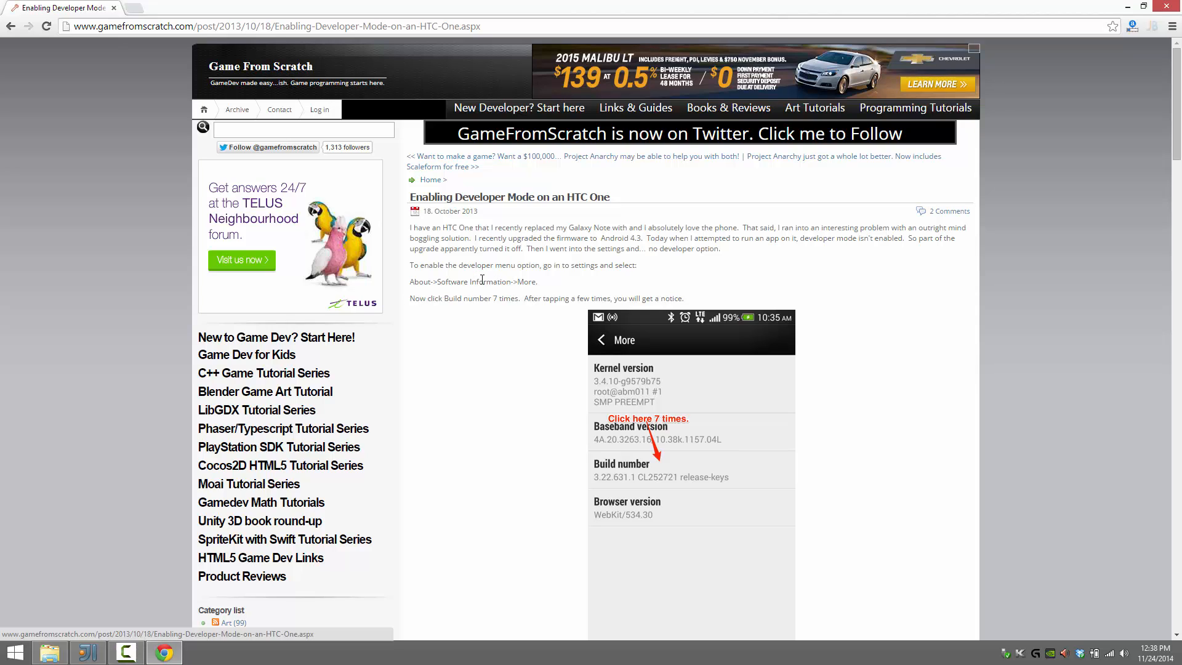
mouse_move(717, 424)
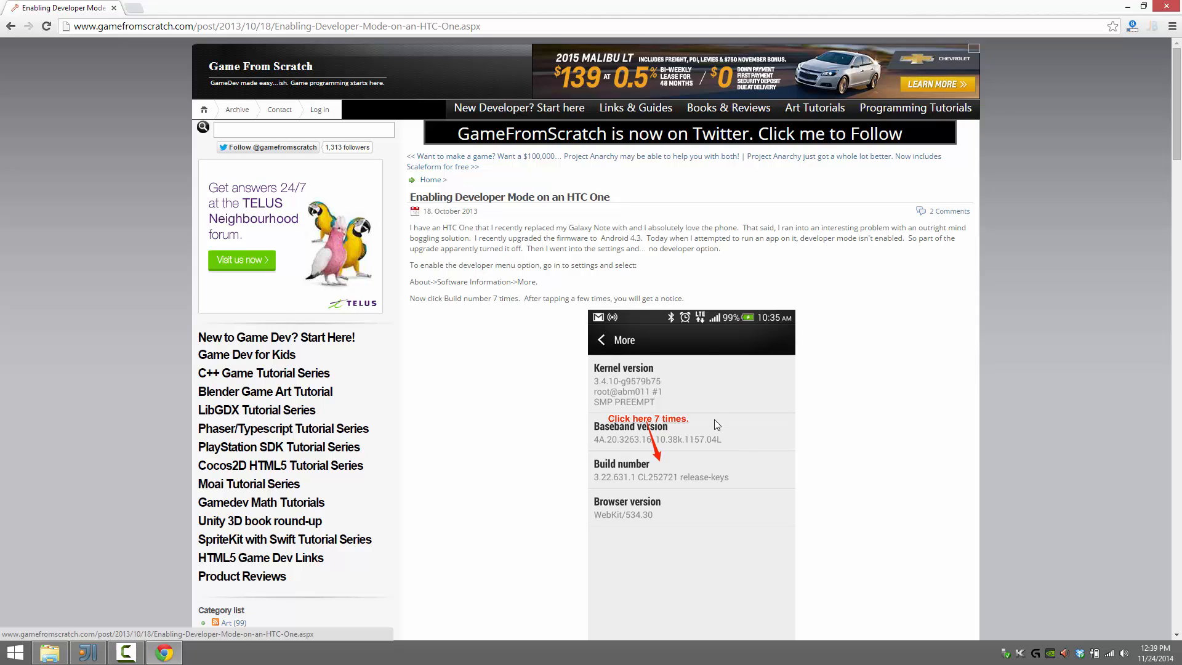
Scroll down through the developer-mode article in Chrome
scroll(down, 3)
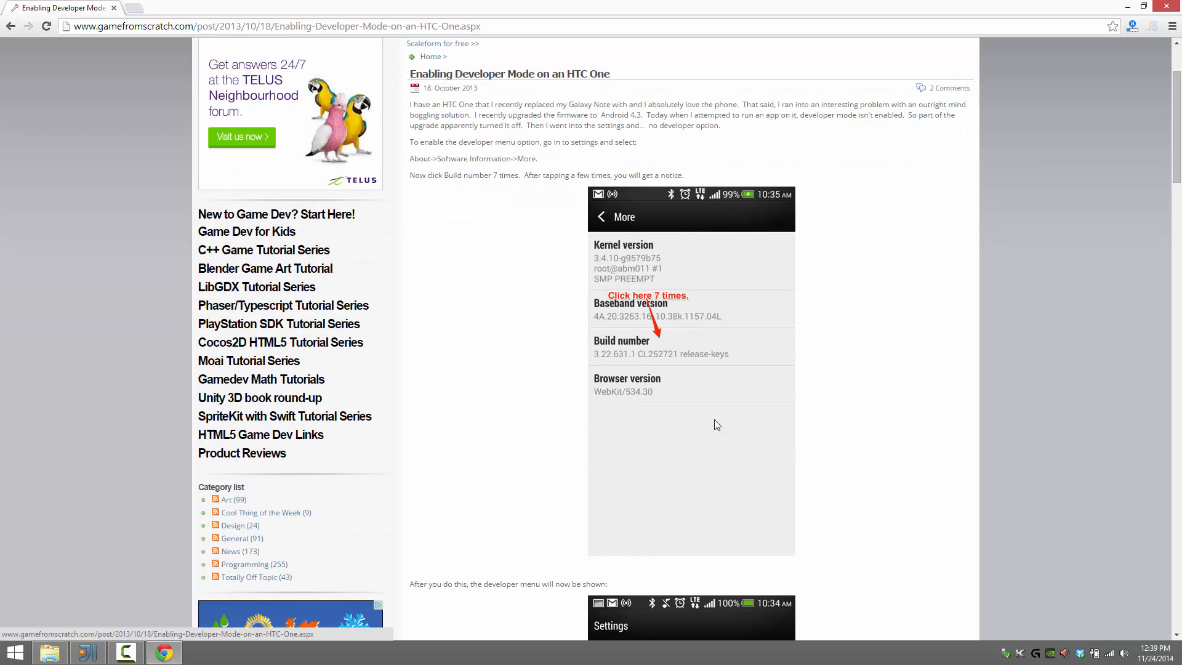
scroll(down, 3)
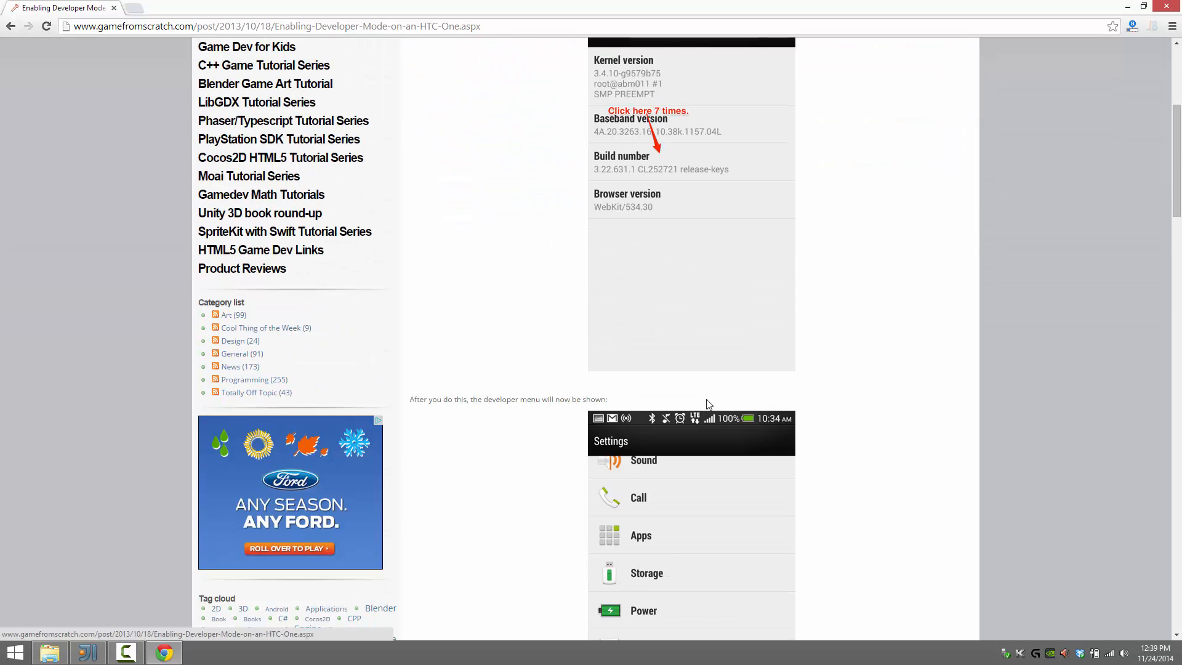
scroll(down, 3)
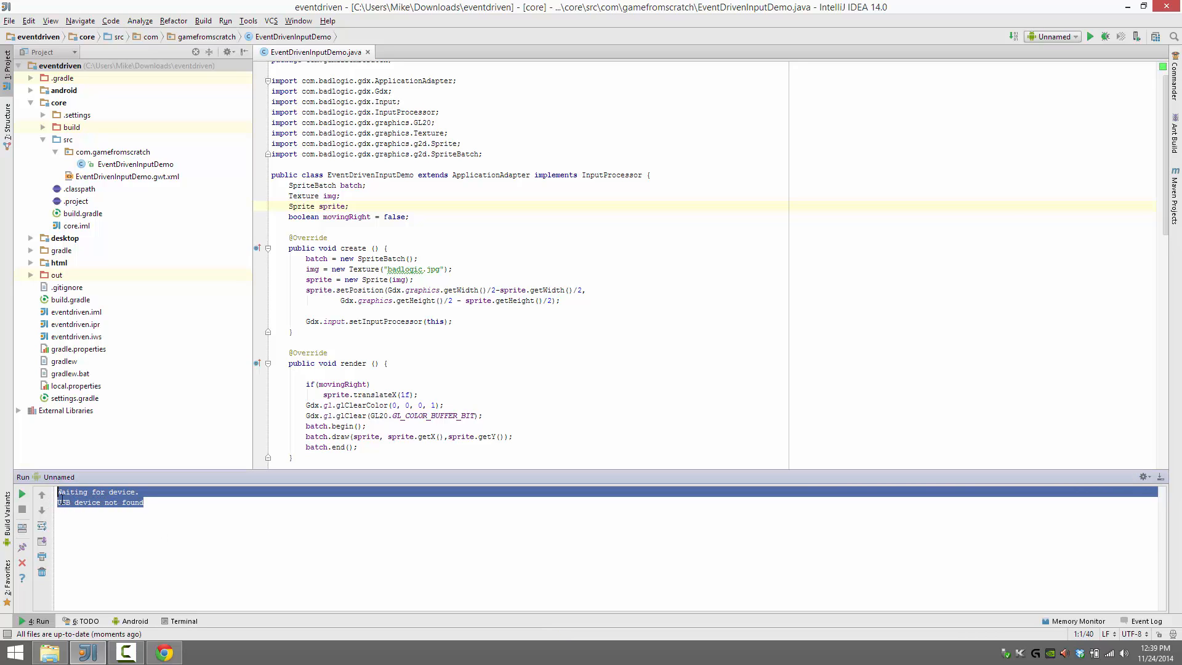
mouse_move(391, 322)
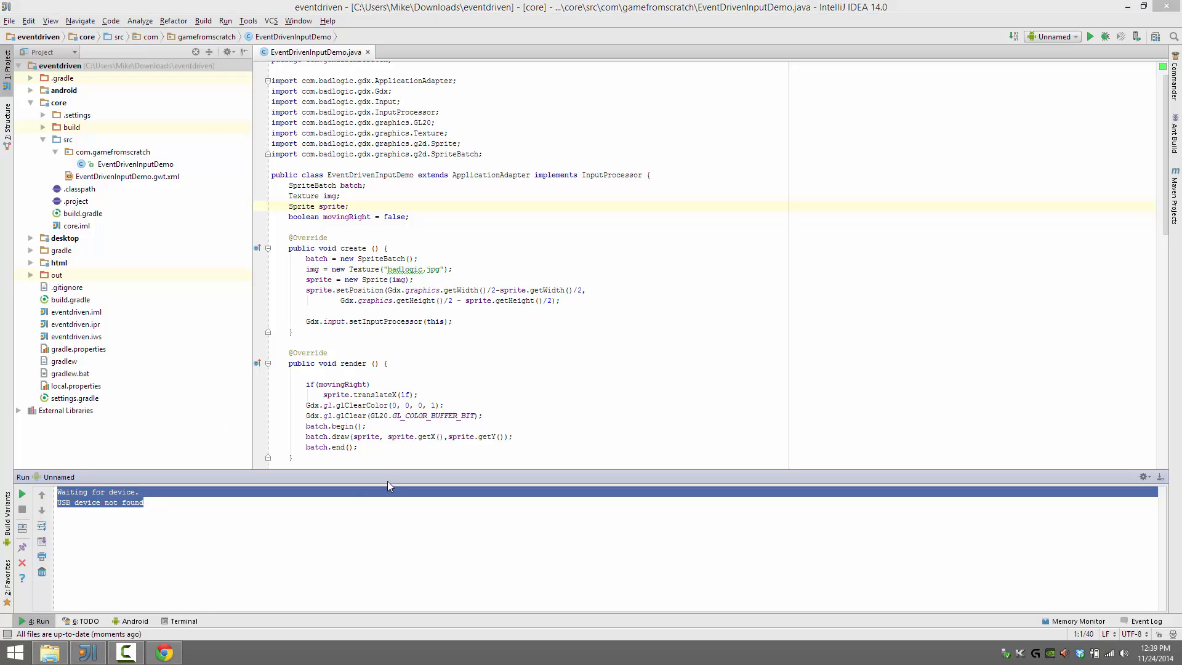
In Command Prompt, go to C:\Dev\Java\AndroidSDK\platform-tools and run adb devices, which shows none attached
click(198, 653)
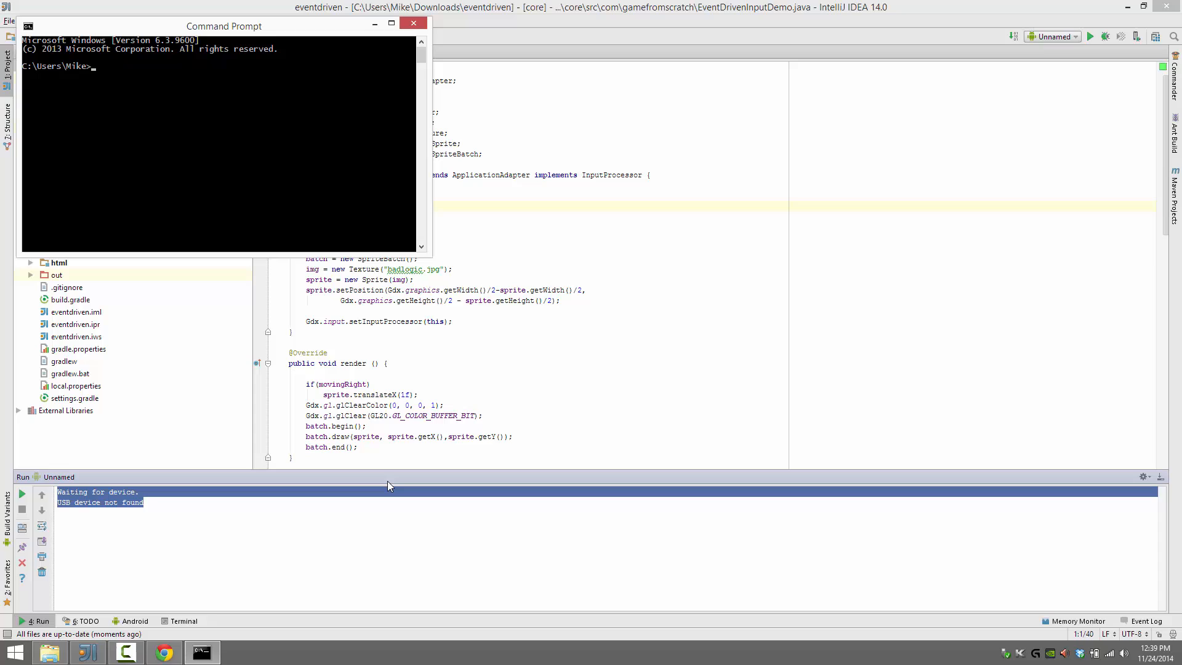
text(cd\dev)
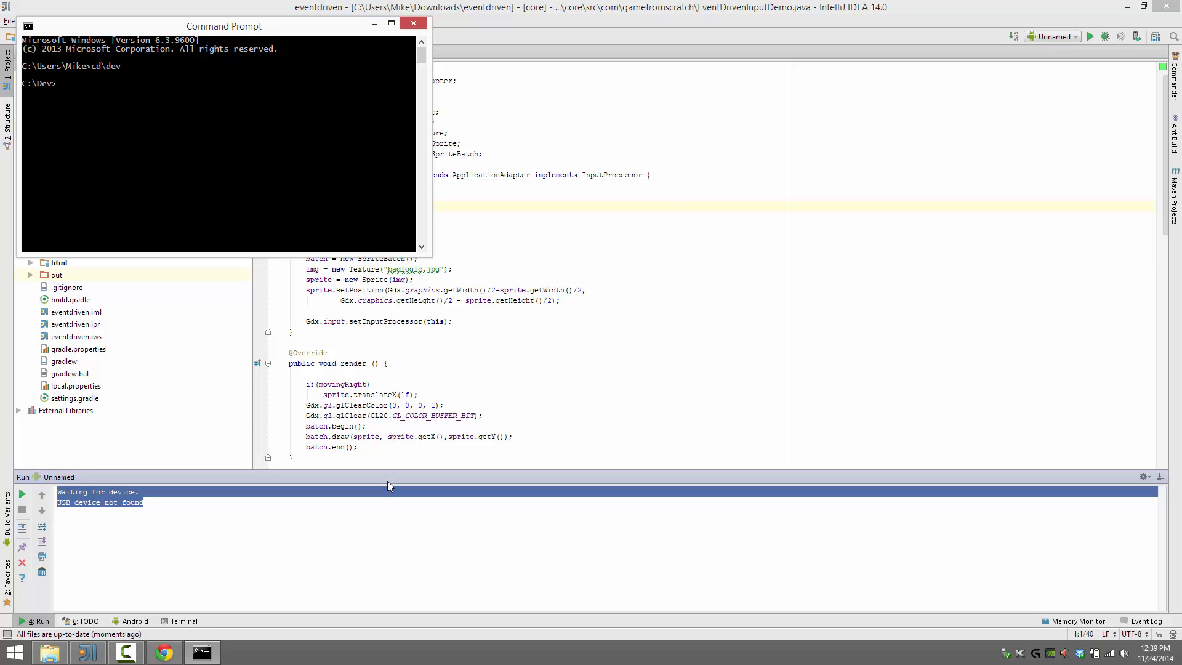
text(cd java)
text(cd androidsdk)
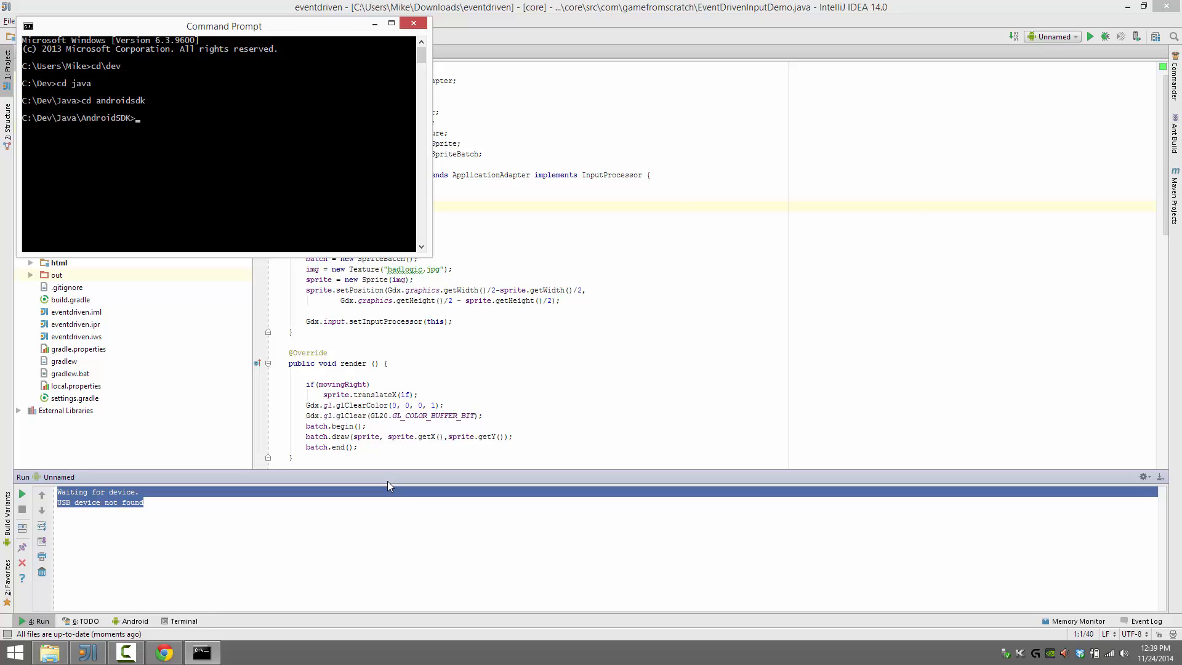
text(cd platforms)
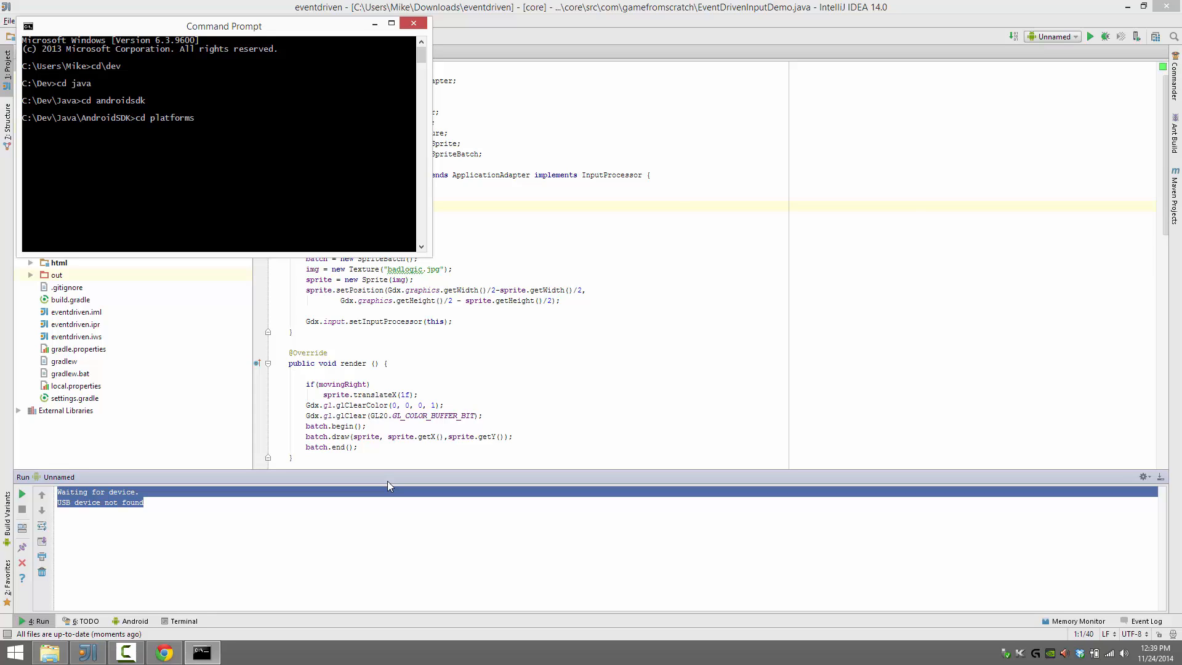
text(cd platform-tools)
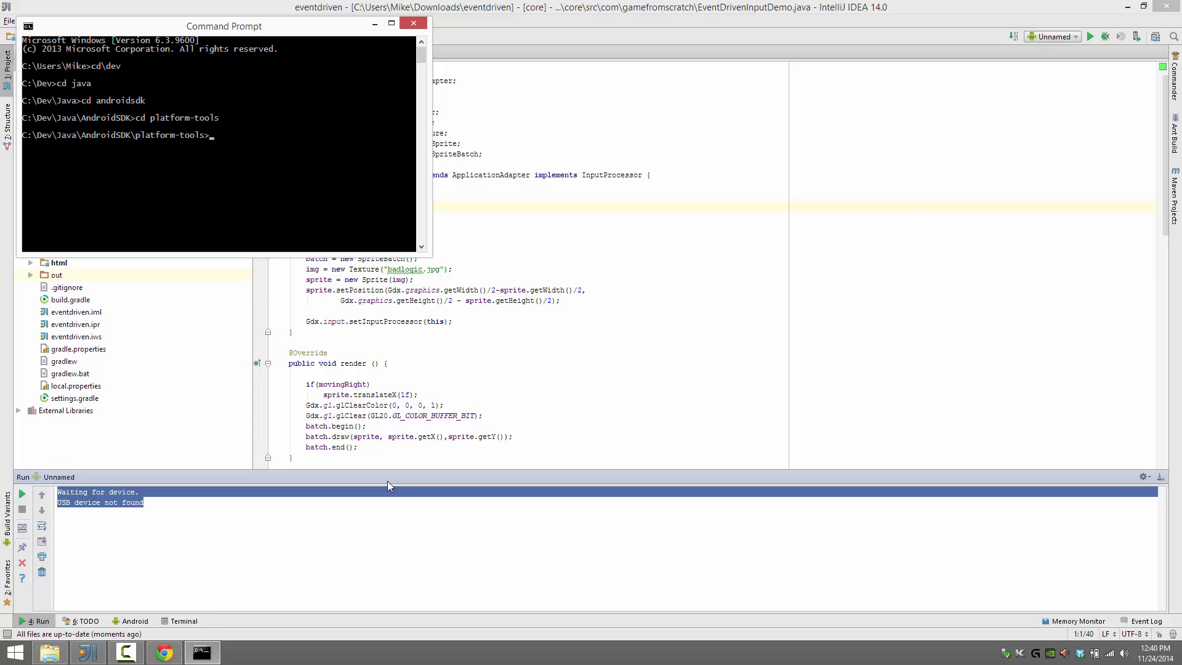
text(adb devices)
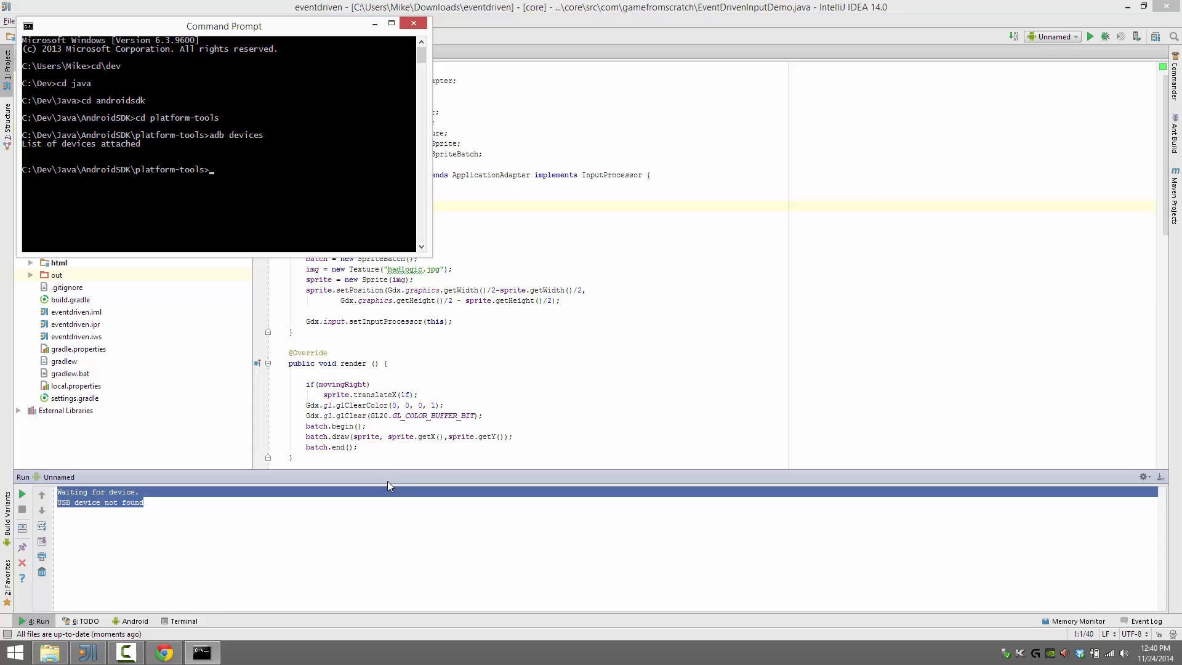
mouse_move(29, 168)
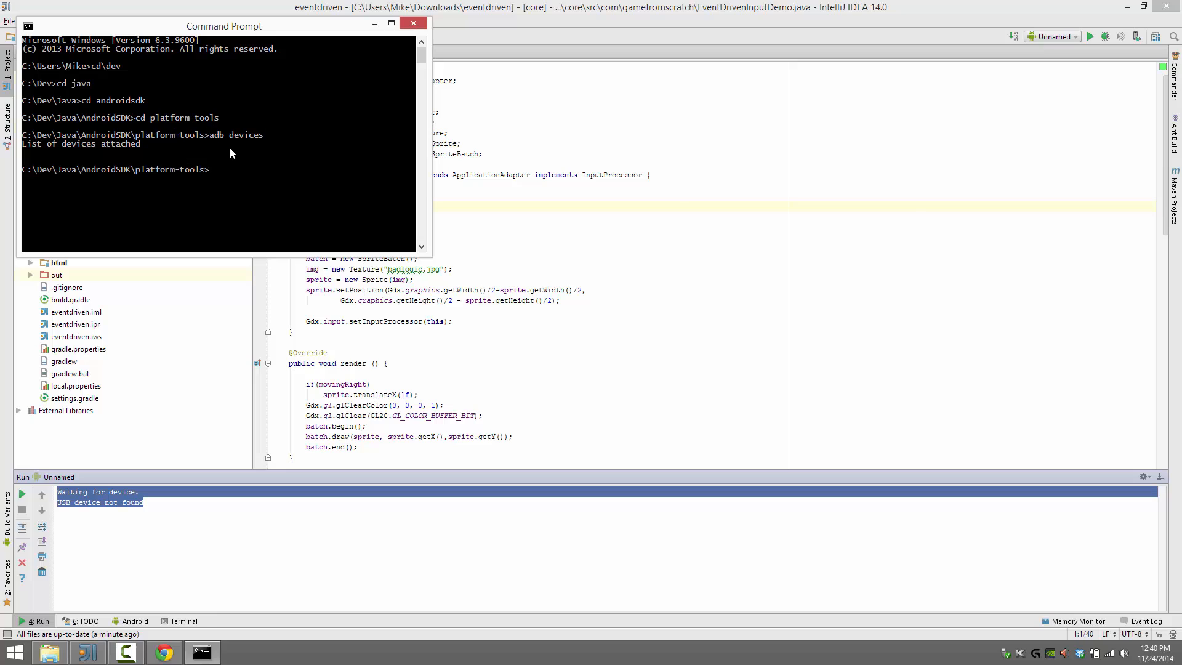
mouse_move(210, 145)
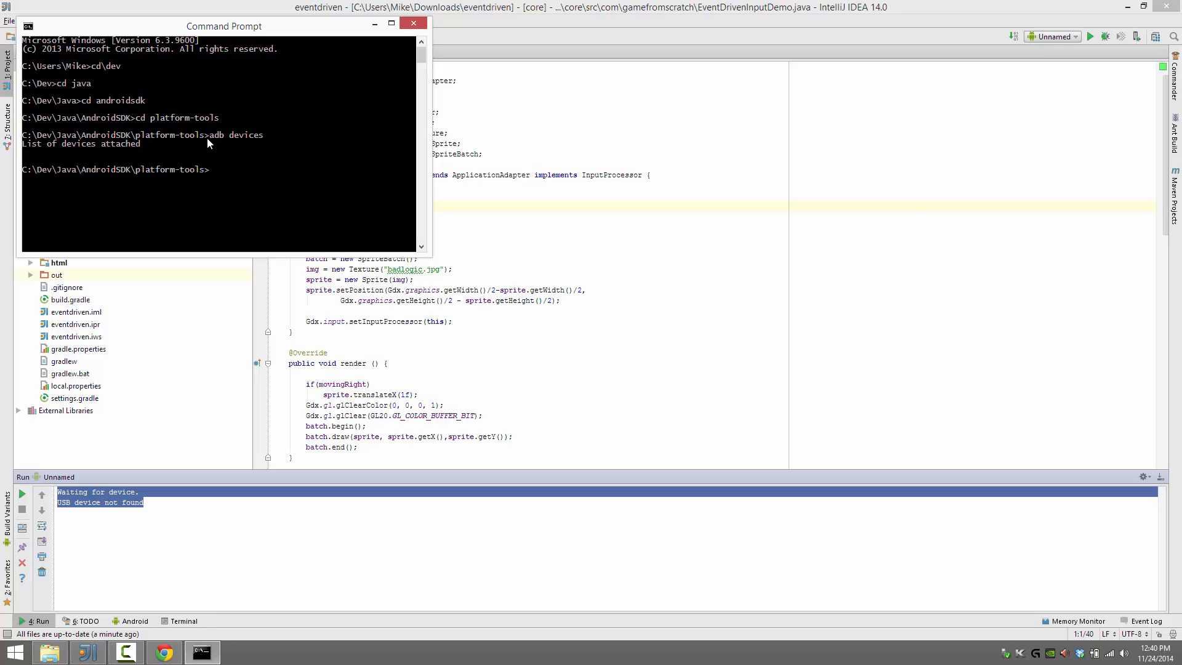
mouse_move(138, 147)
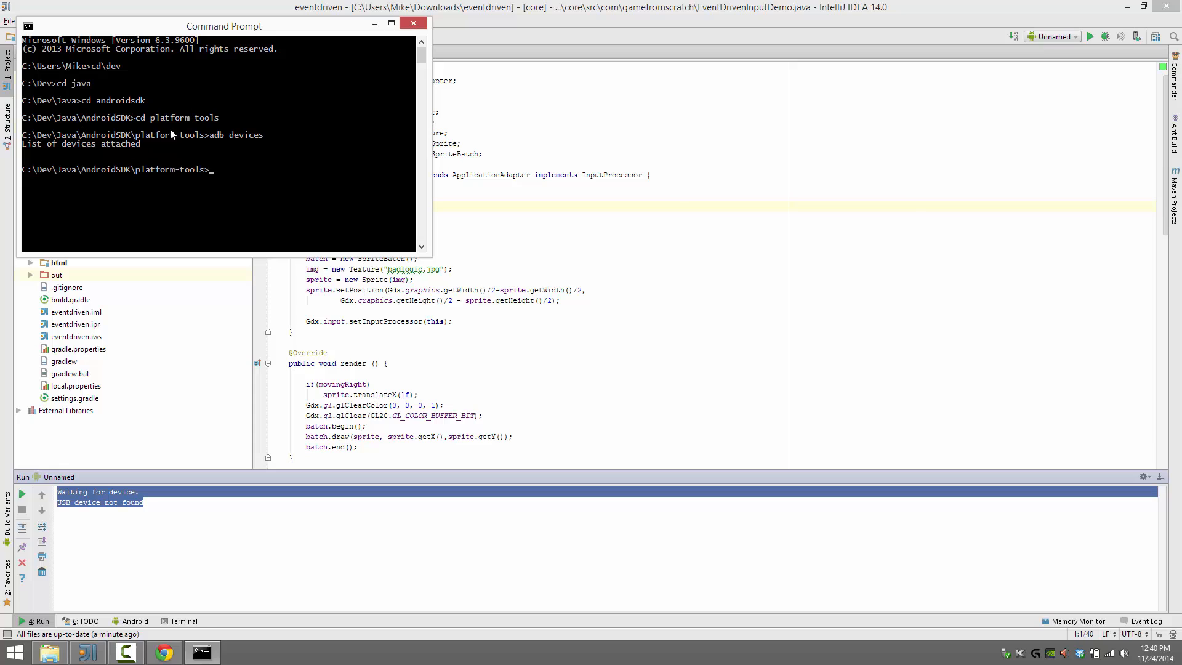
mouse_move(162, 157)
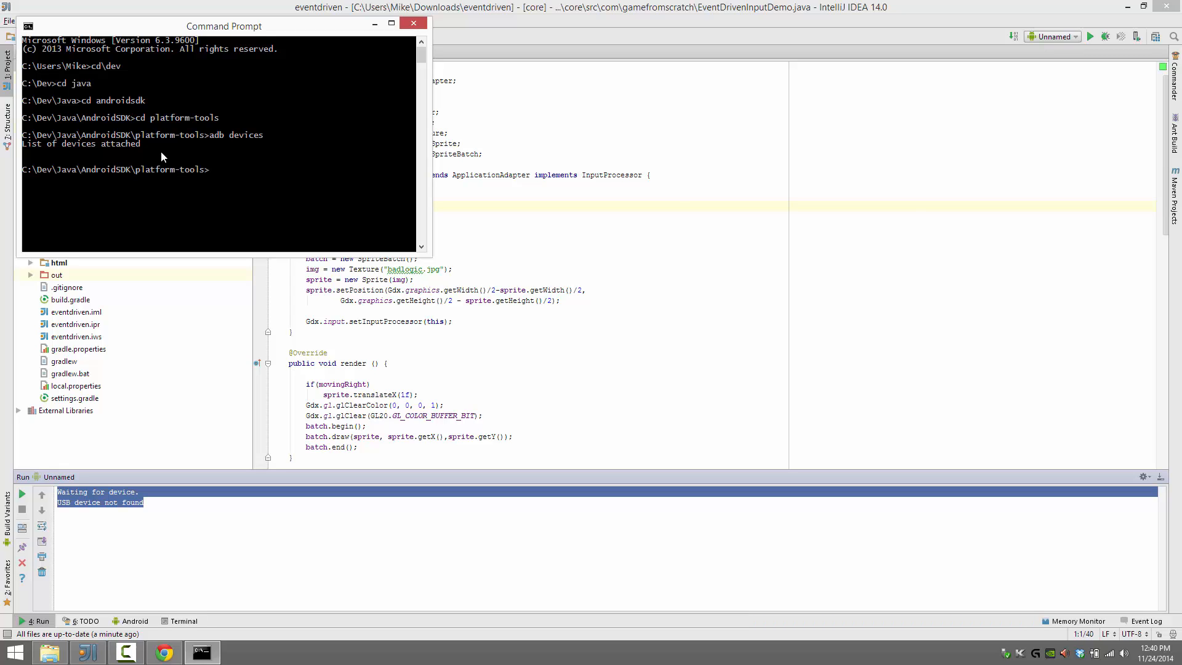
mouse_move(265, 65)
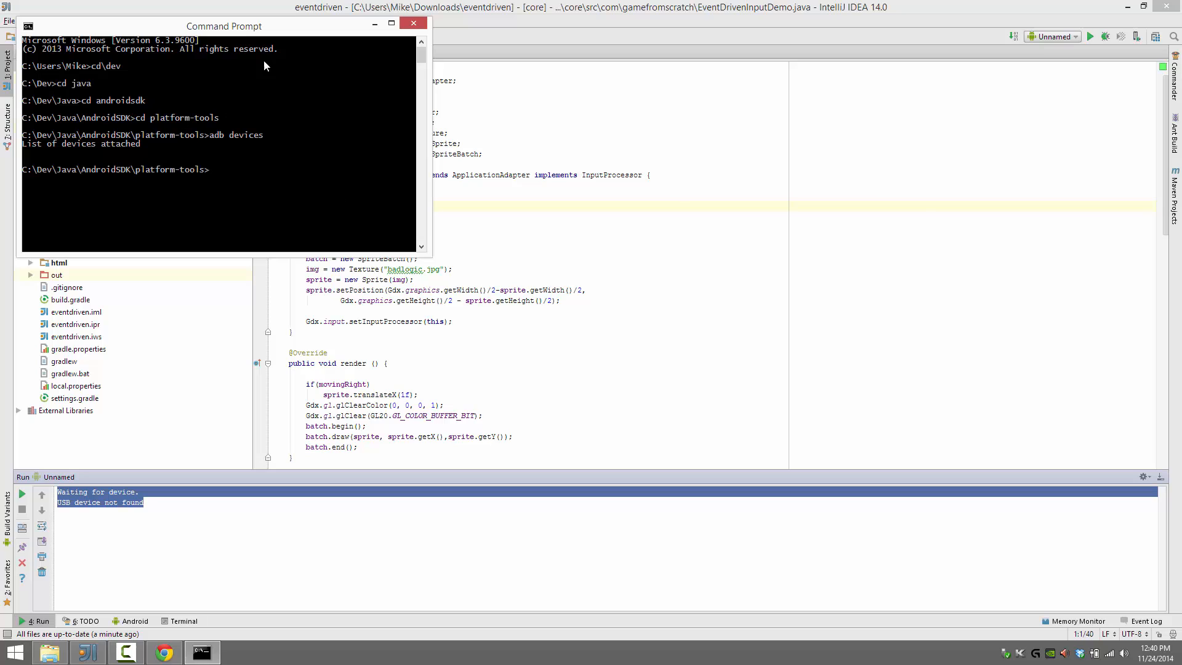
Go up to the AndroidSDK folder and launch SDK Manager.exe
text(cd..)
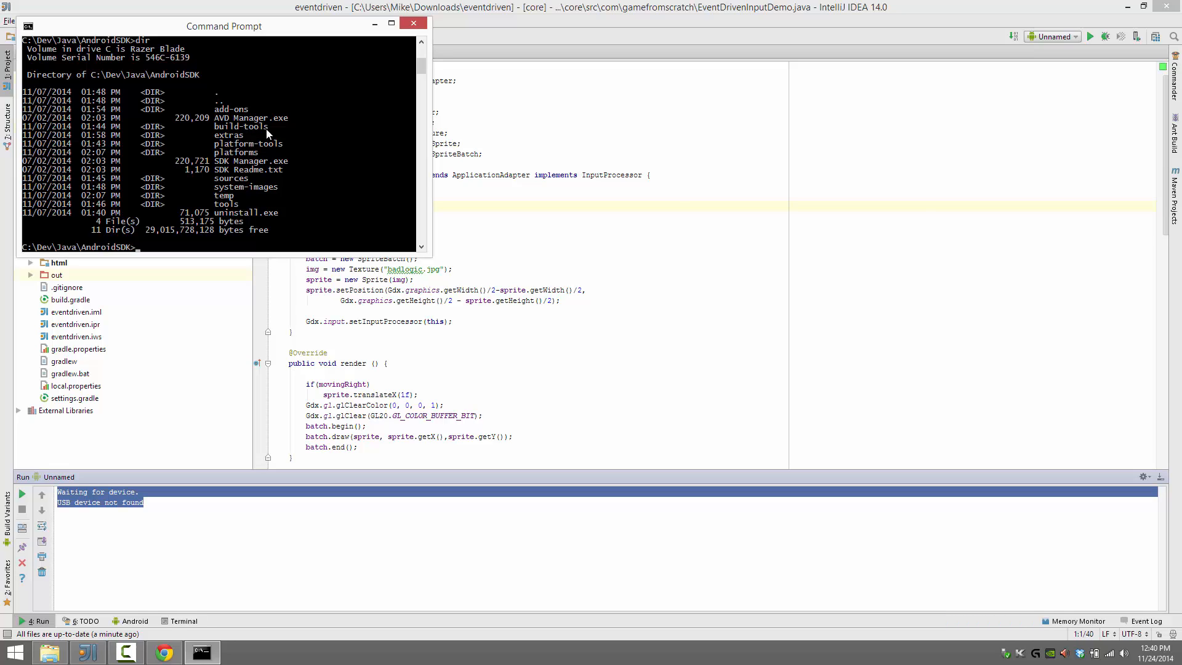
text("SDK Manager.exe")
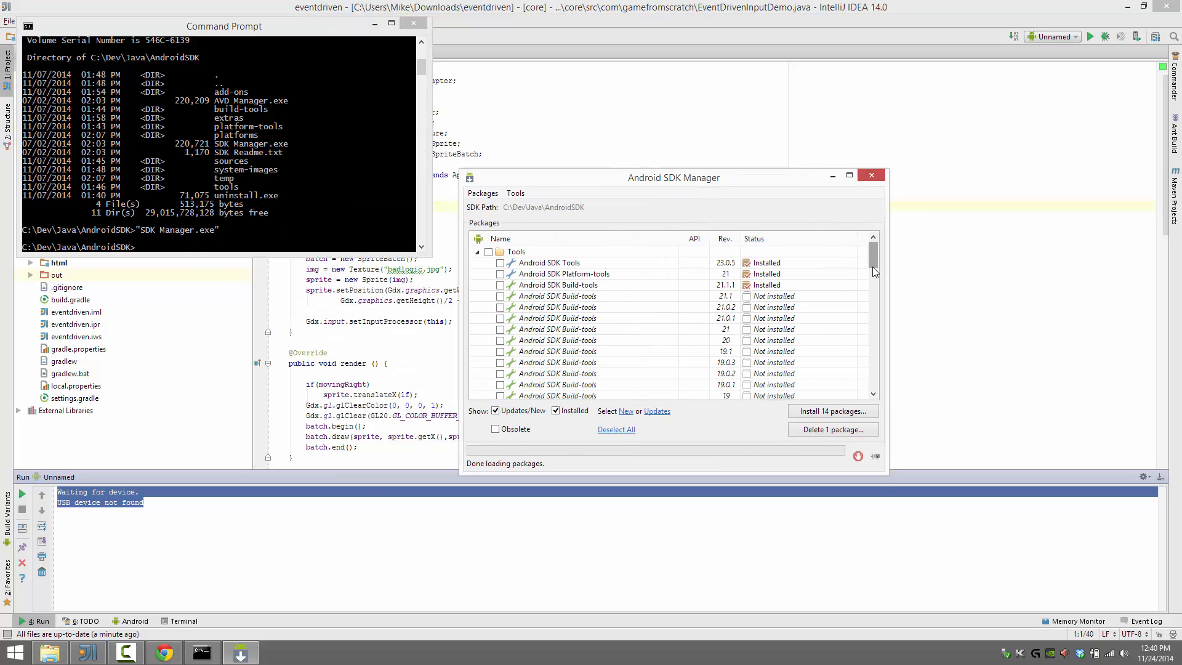
Confirm Google USB Driver shows Installed under Extras, then close SDK Manager
scroll(down, 3)
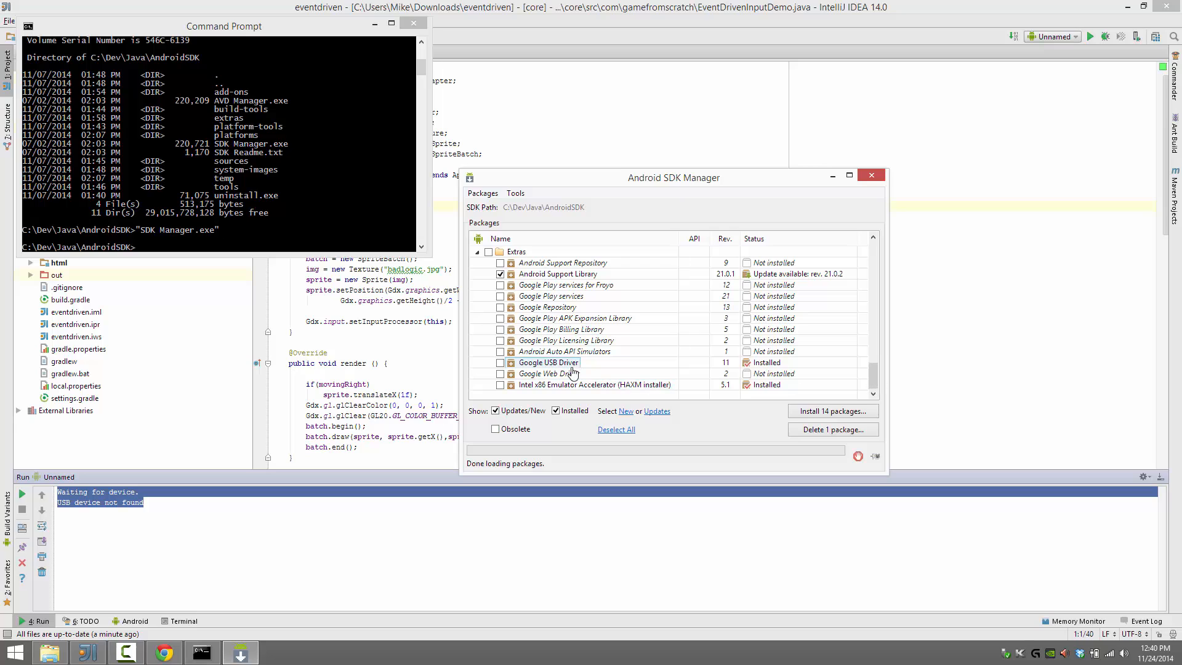
mouse_move(571, 370)
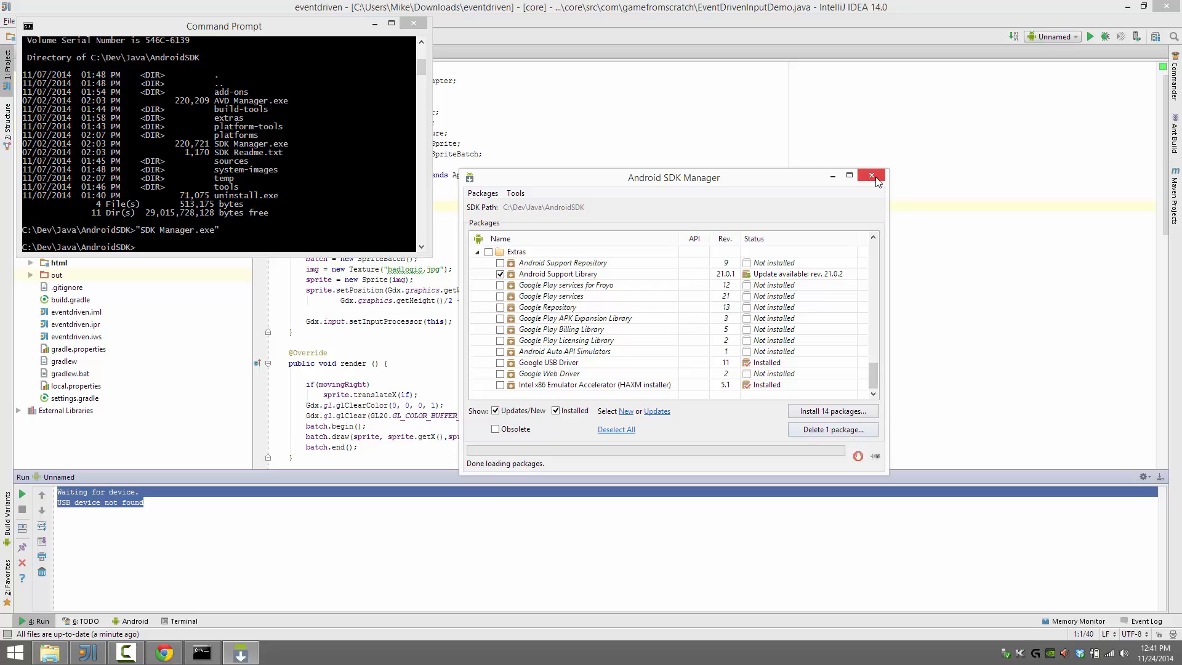
click(871, 176)
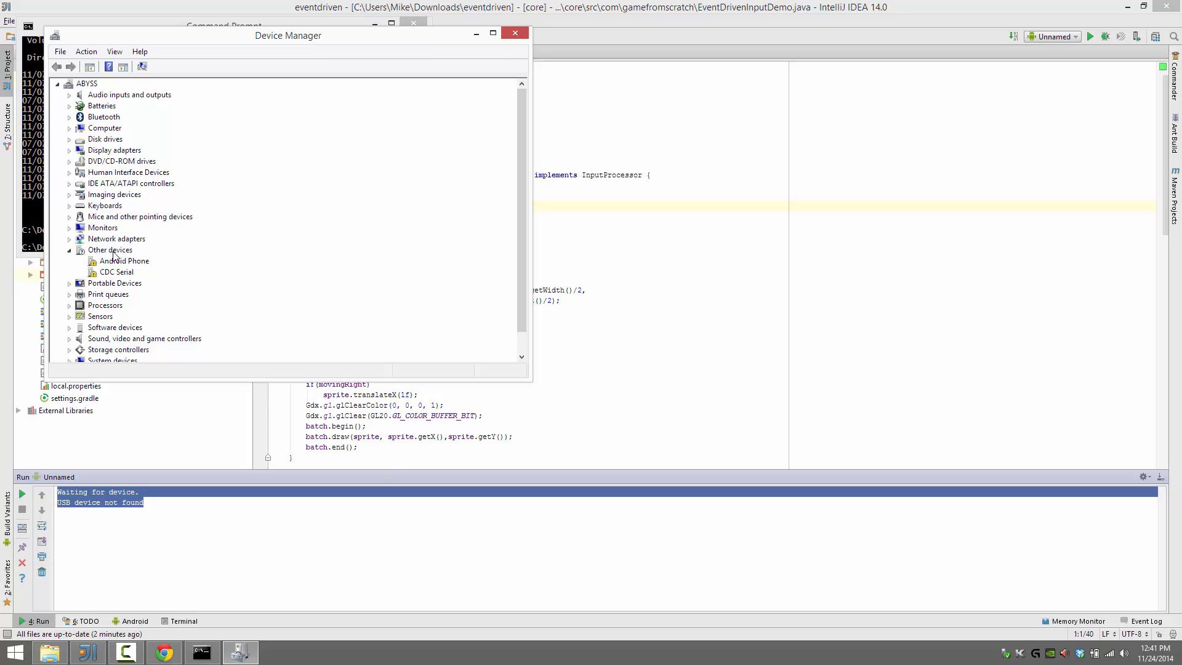
Select the Android Phone entry under Other devices in Device Manager
click(122, 261)
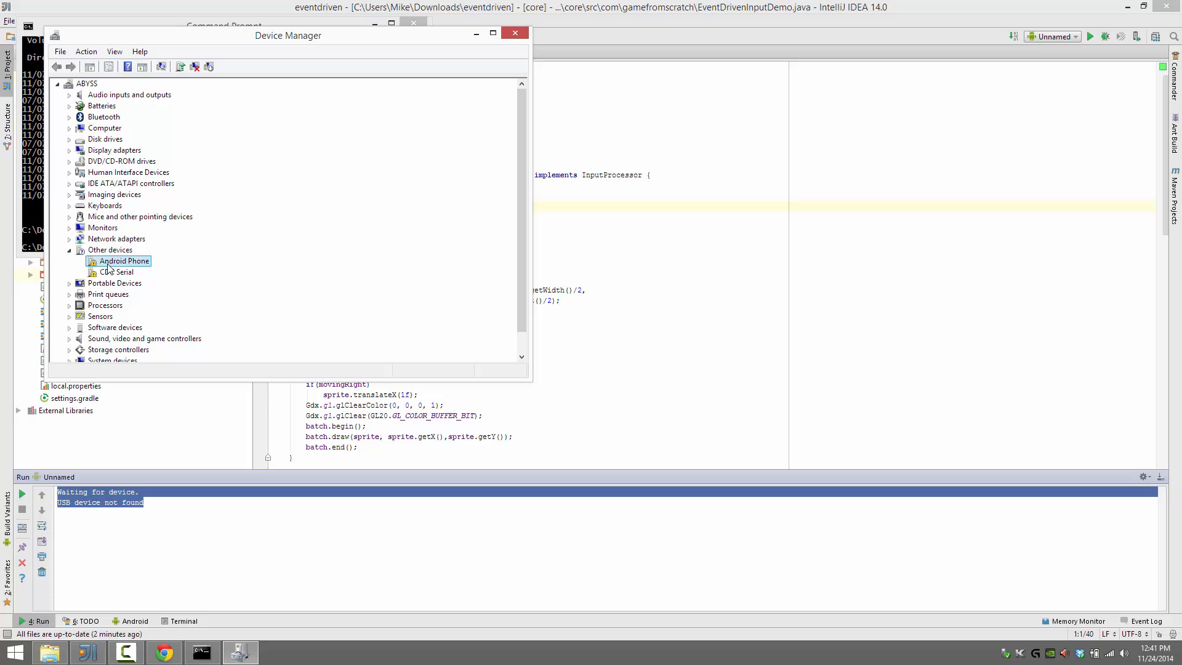
mouse_move(113, 283)
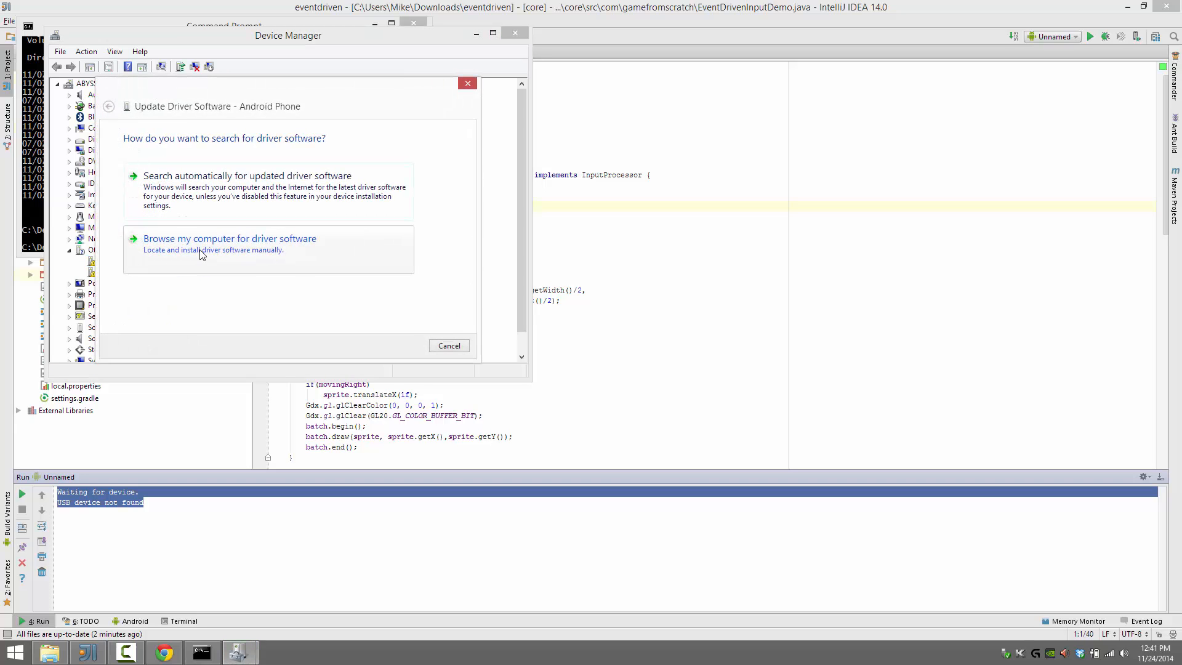
Manually pick Android Composite ADB Interface under Android Device and install it despite the warning
click(229, 238)
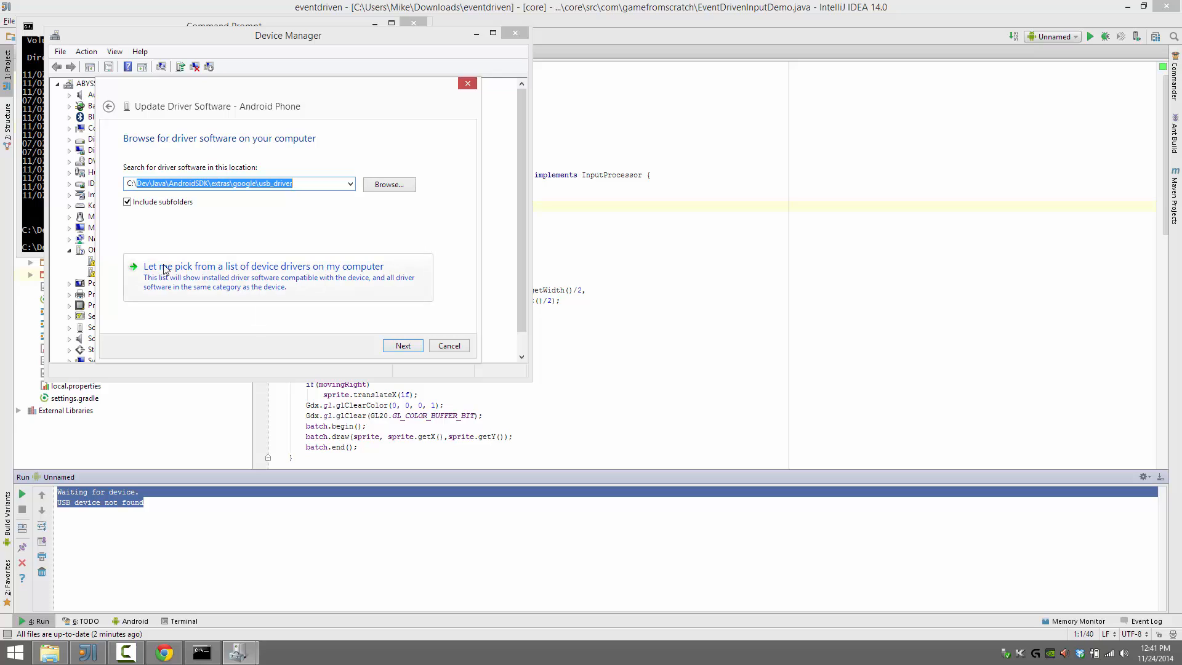
click(262, 266)
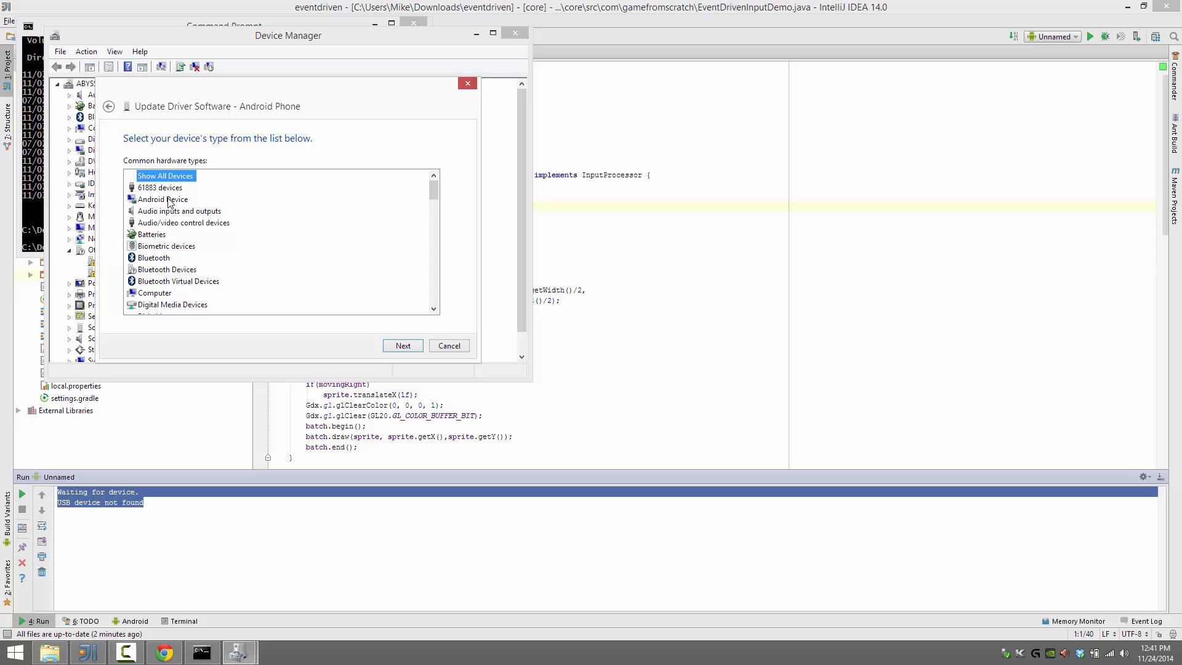
click(403, 346)
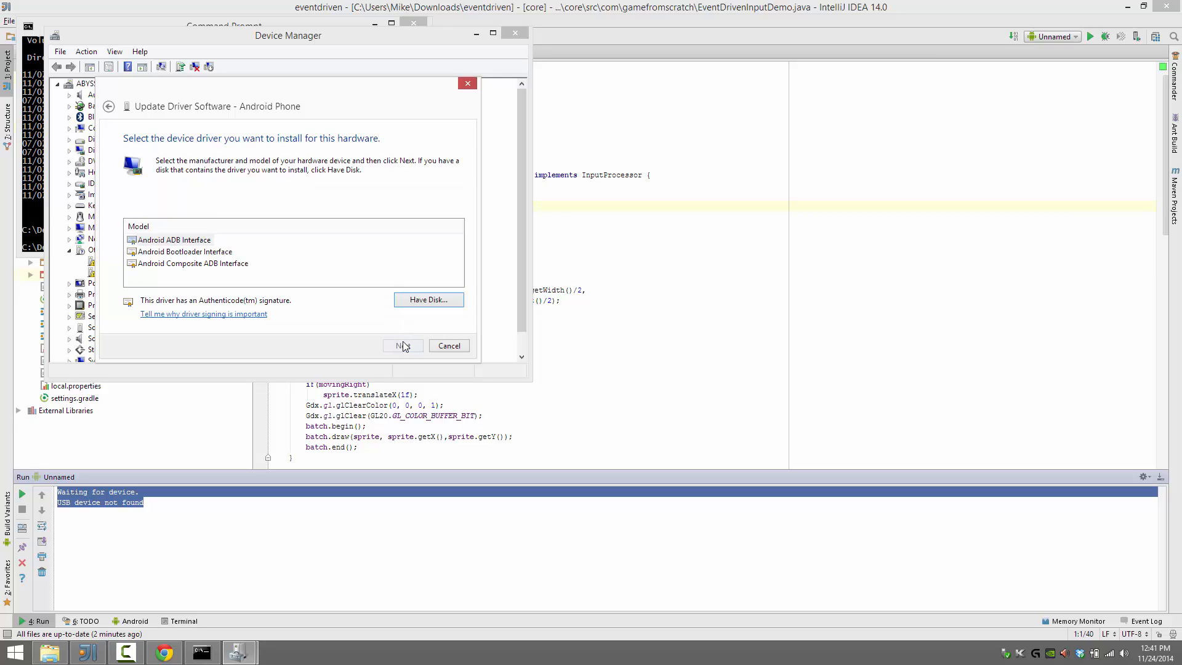
click(192, 263)
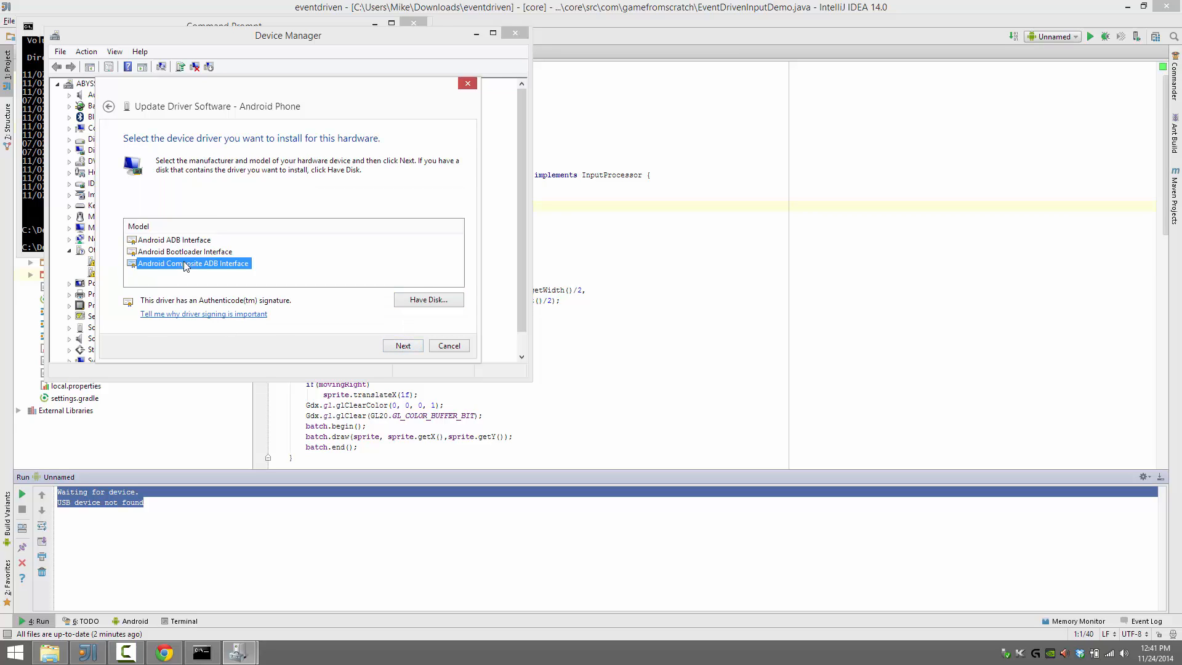
mouse_move(366, 314)
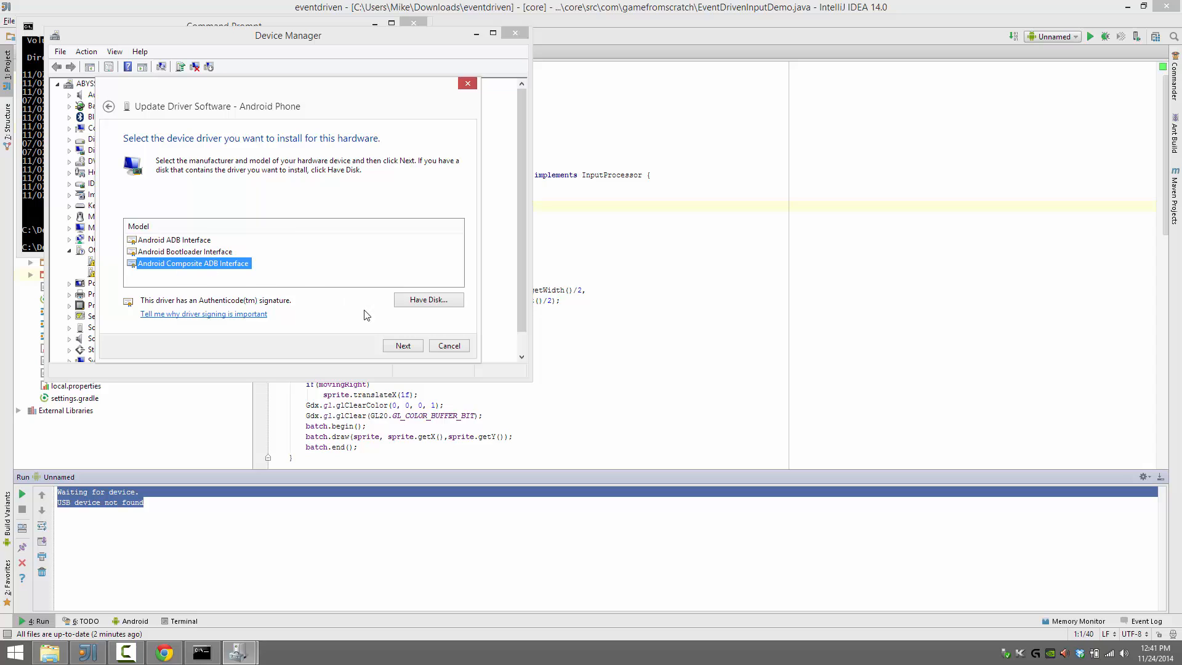
click(403, 345)
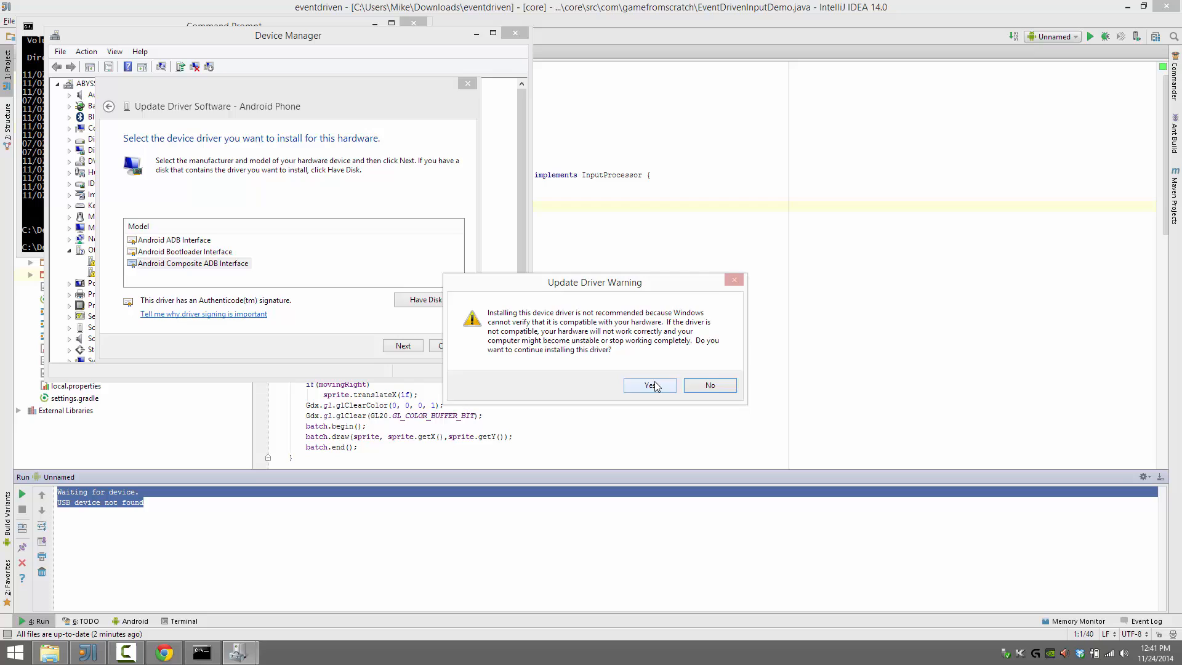
click(649, 385)
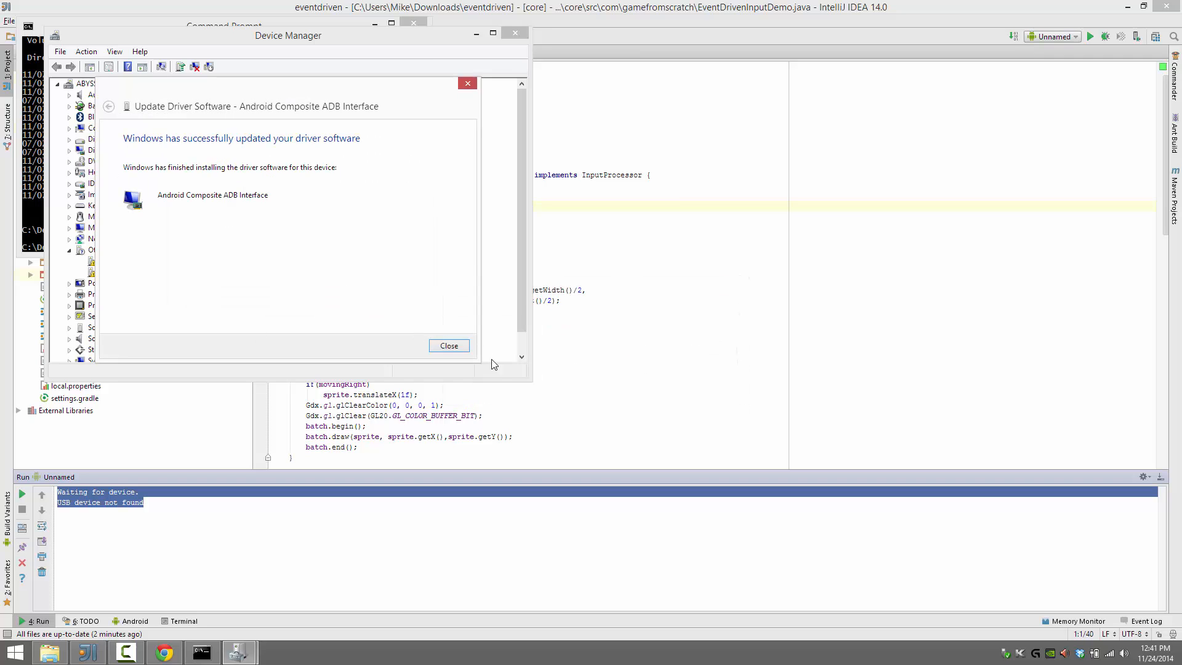
click(448, 346)
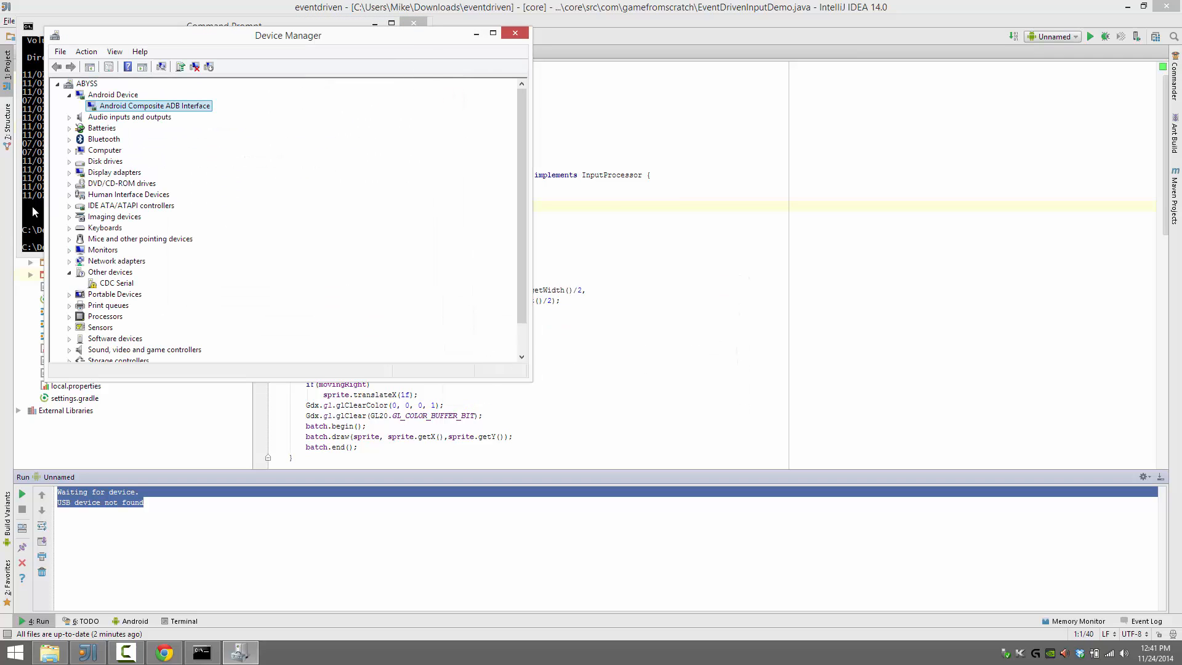
Rerun adb devices in platform-tools to see the phone attached, then launch the game
click(200, 653)
text(adb d)
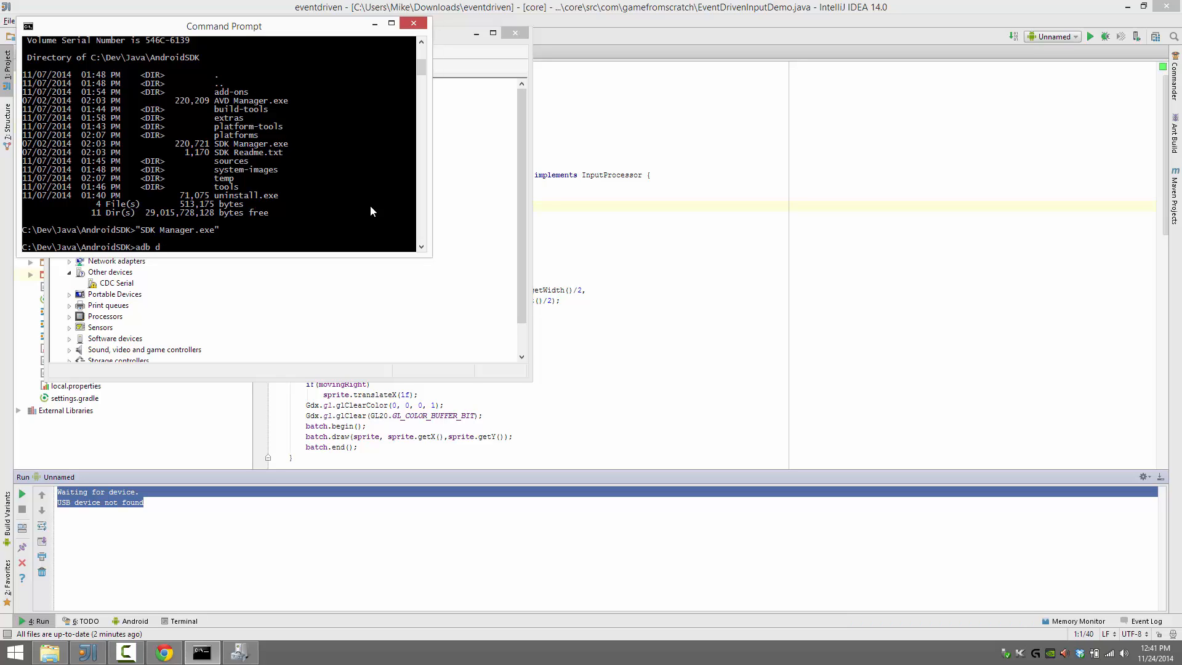
text(cd platforms)
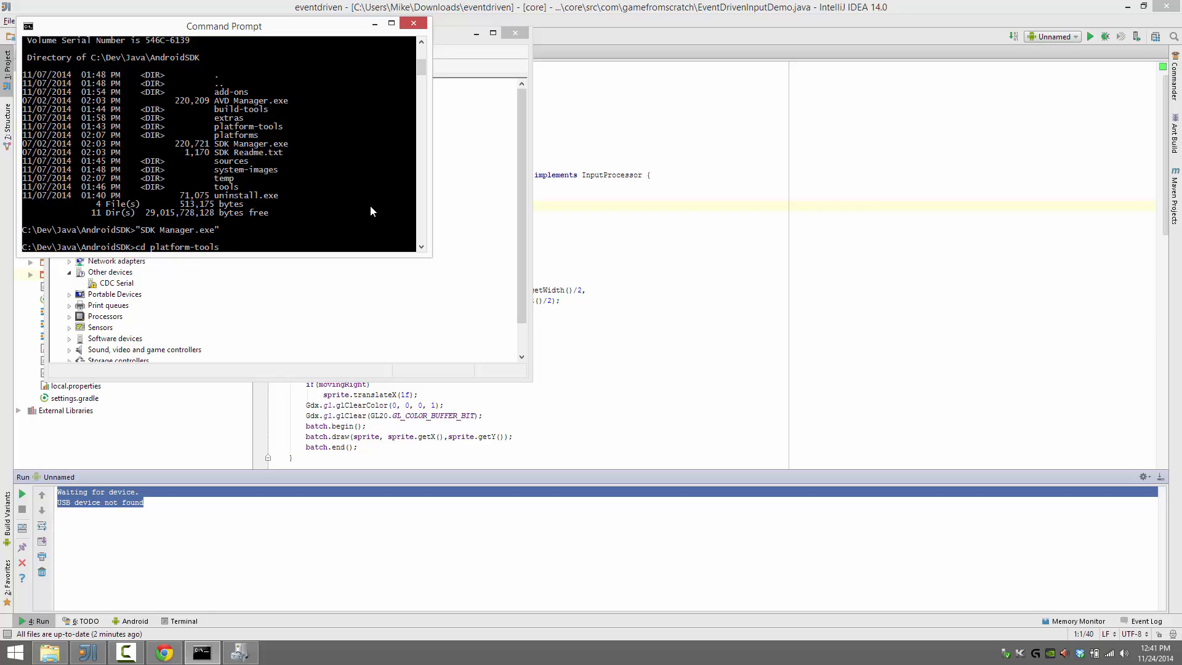
text(adb devices)
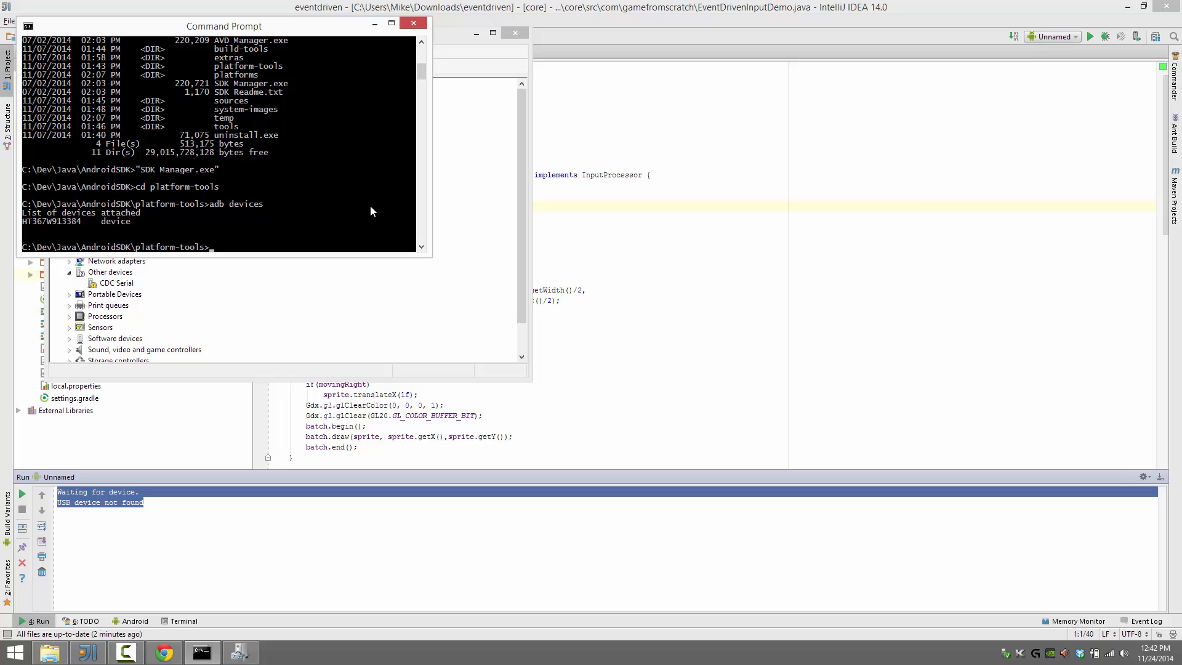
mouse_move(1104, 53)
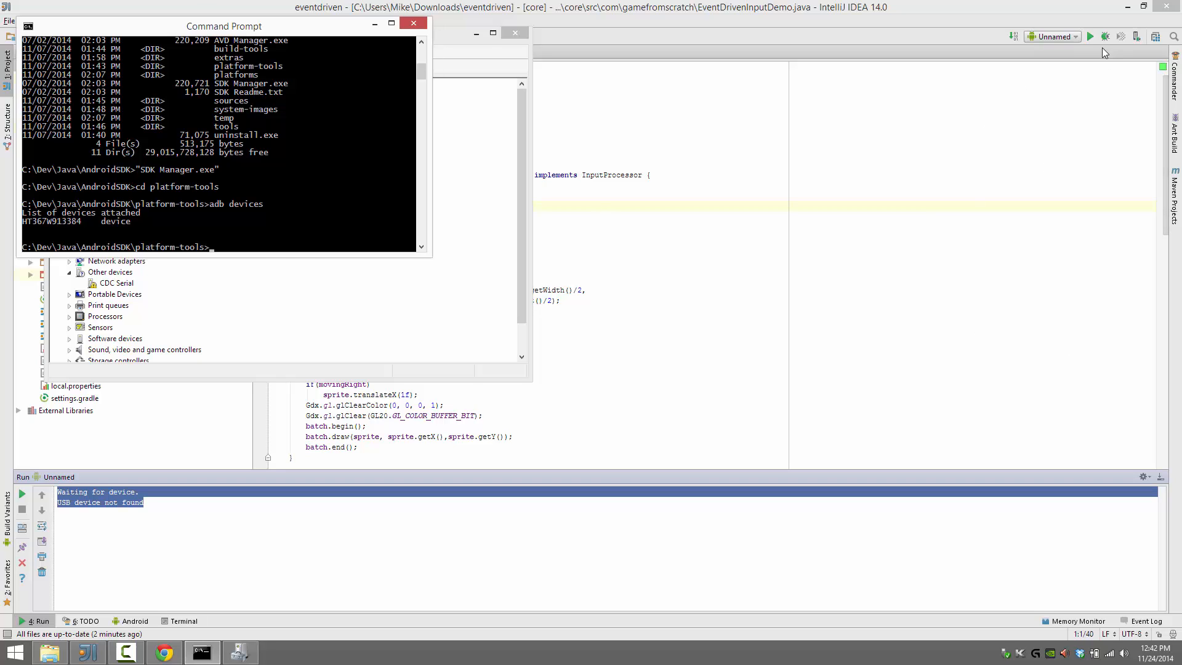
click(412, 22)
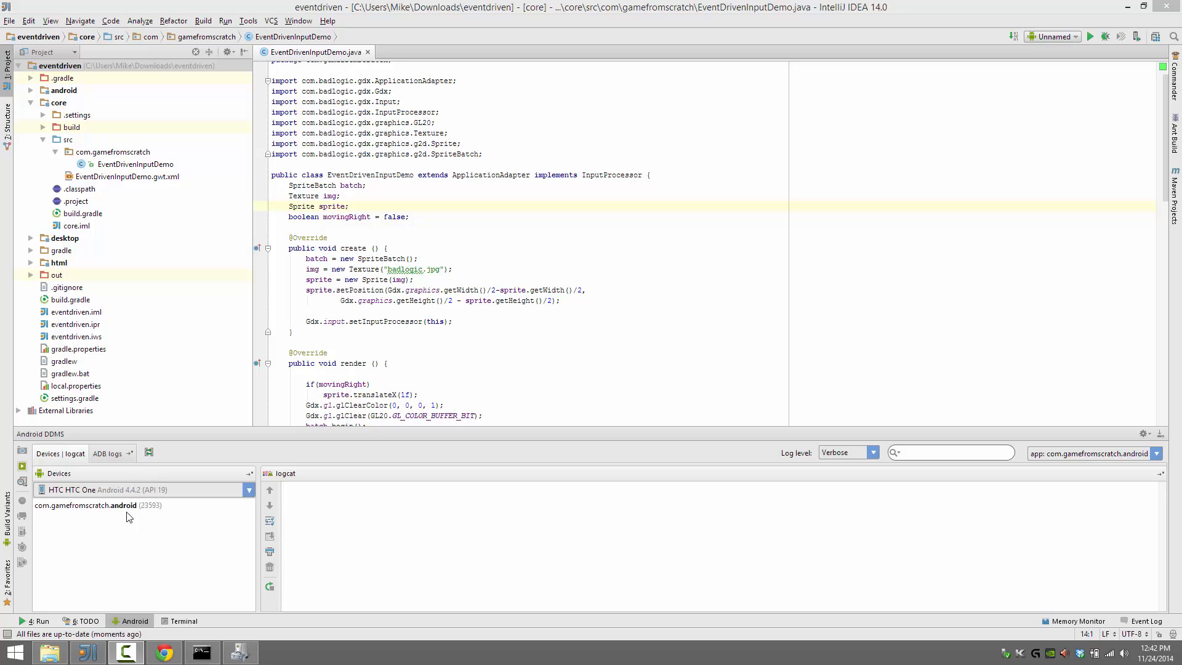
mouse_move(83, 481)
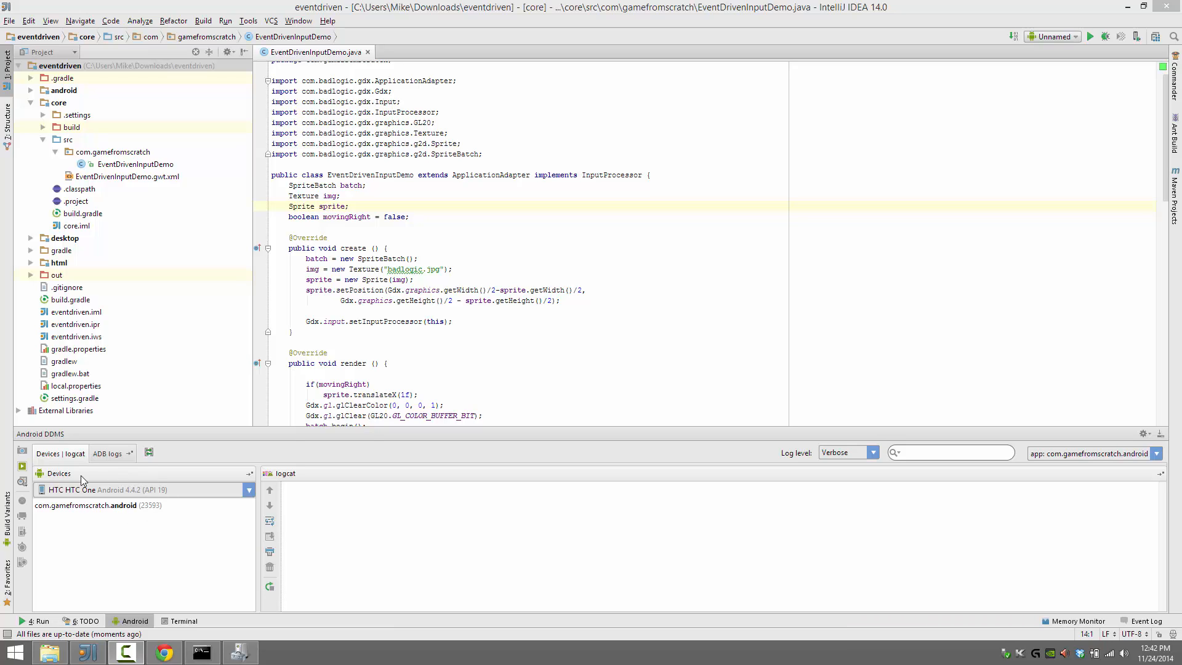